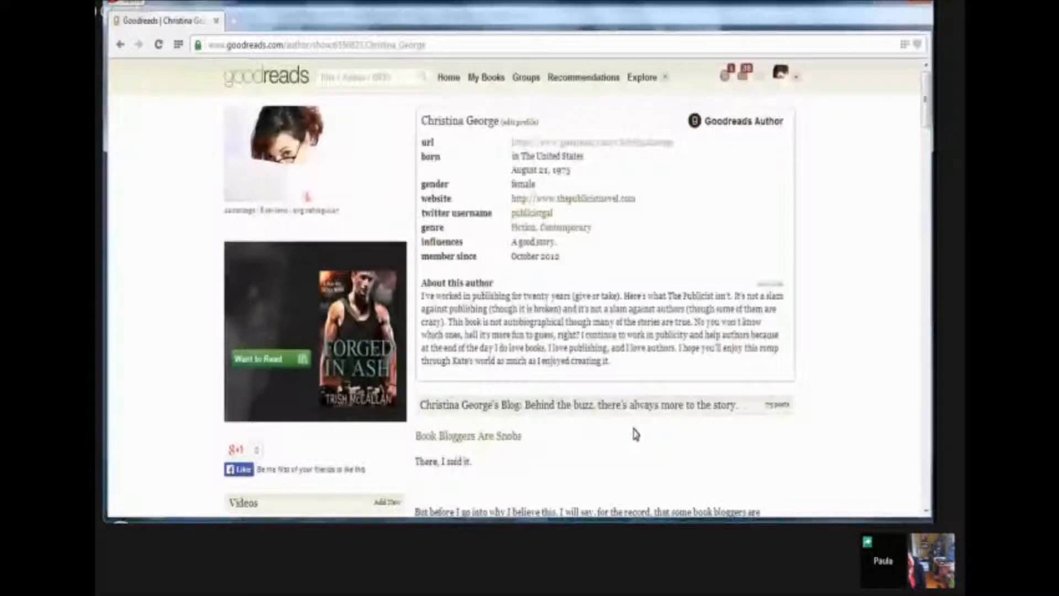
mouse_move(895, 276)
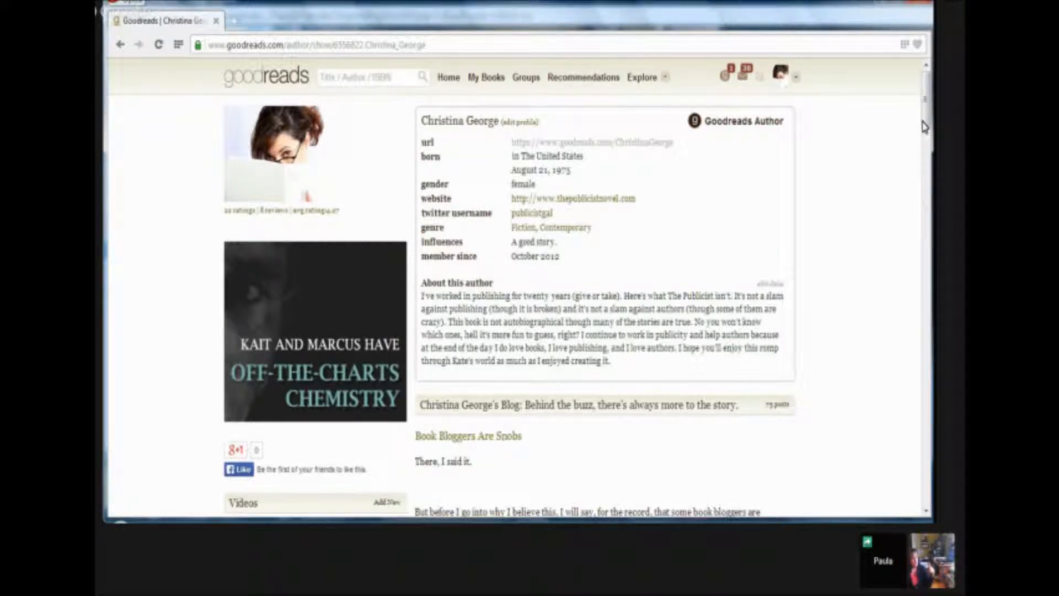
scroll(down, 3)
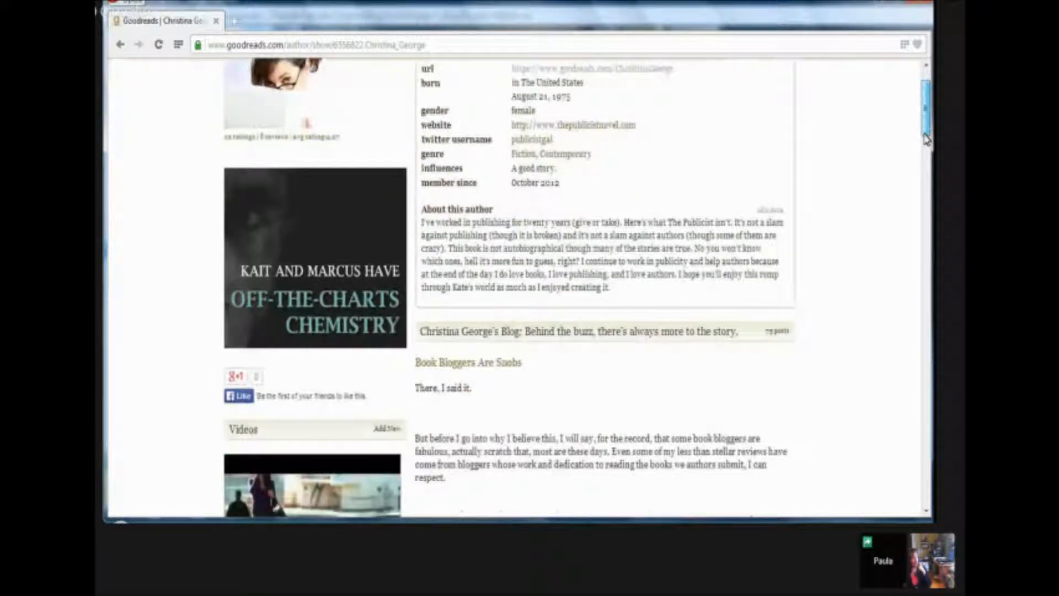
scroll(down, 3)
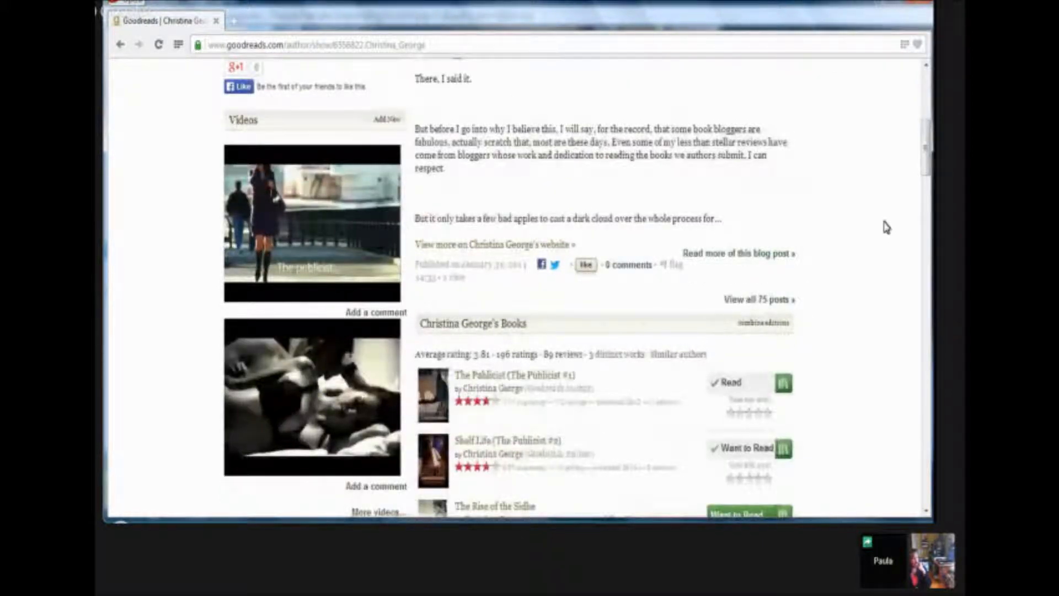
scroll(up, 3)
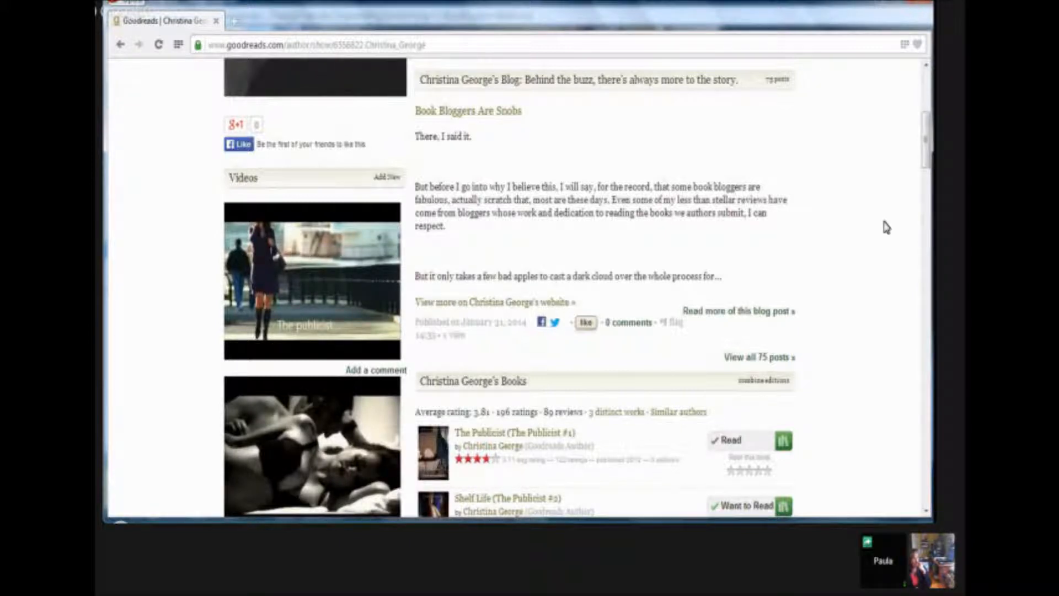
scroll(down, 3)
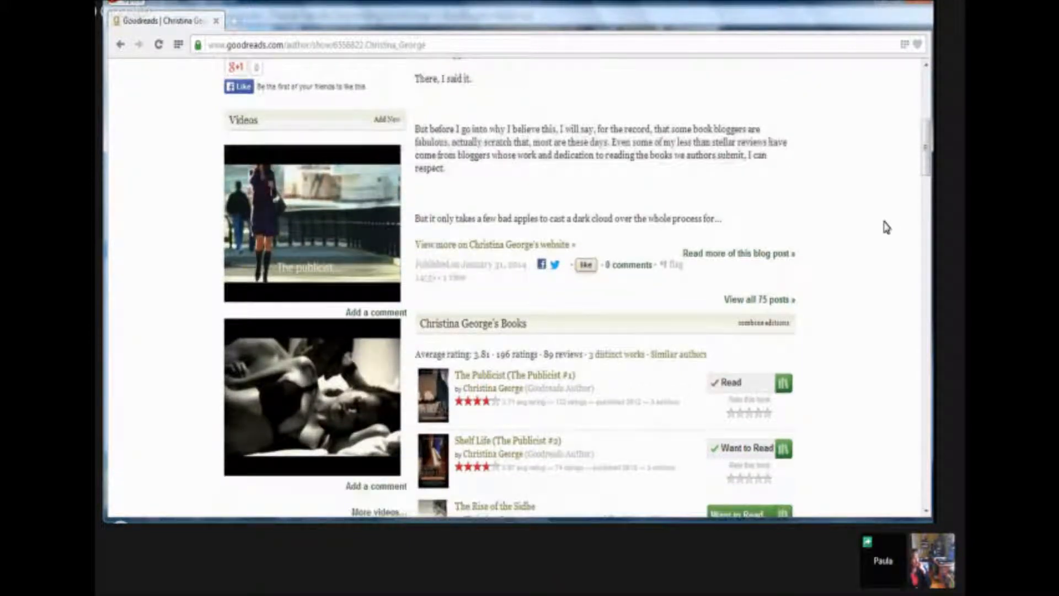
scroll(down, 3)
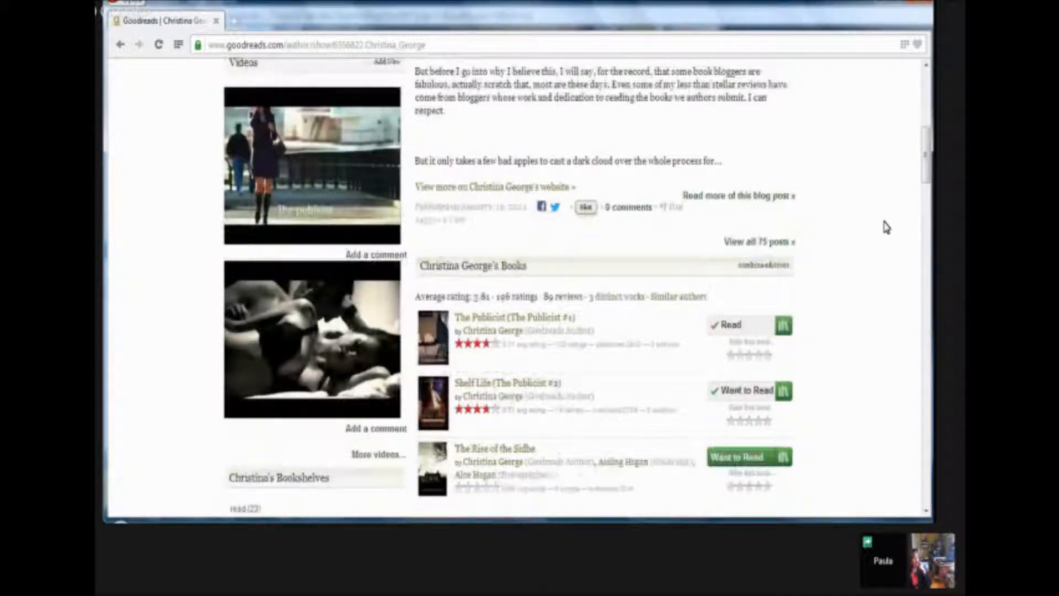
scroll(down, 3)
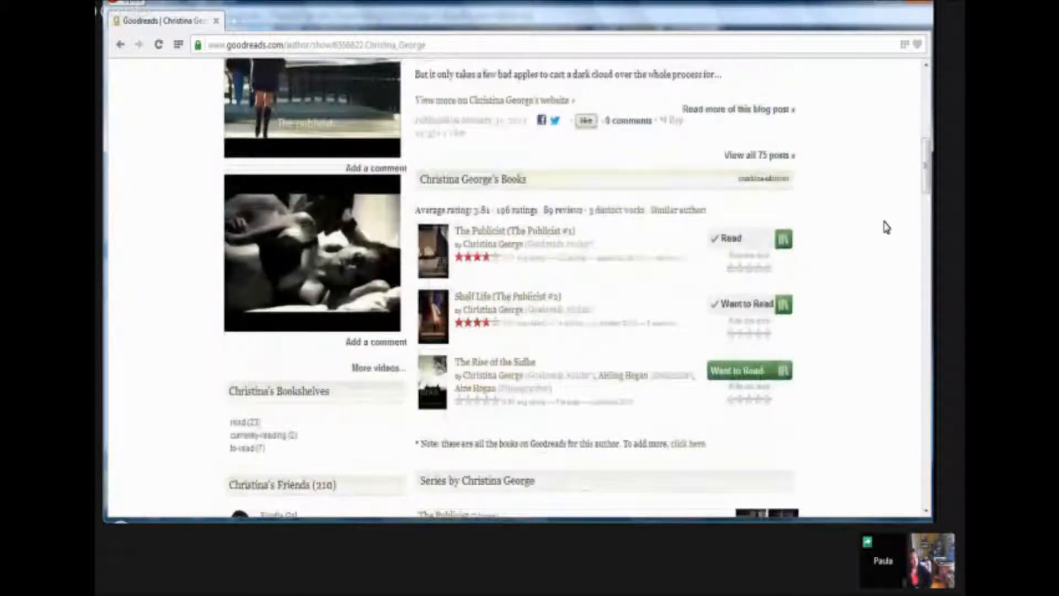
scroll(down, 3)
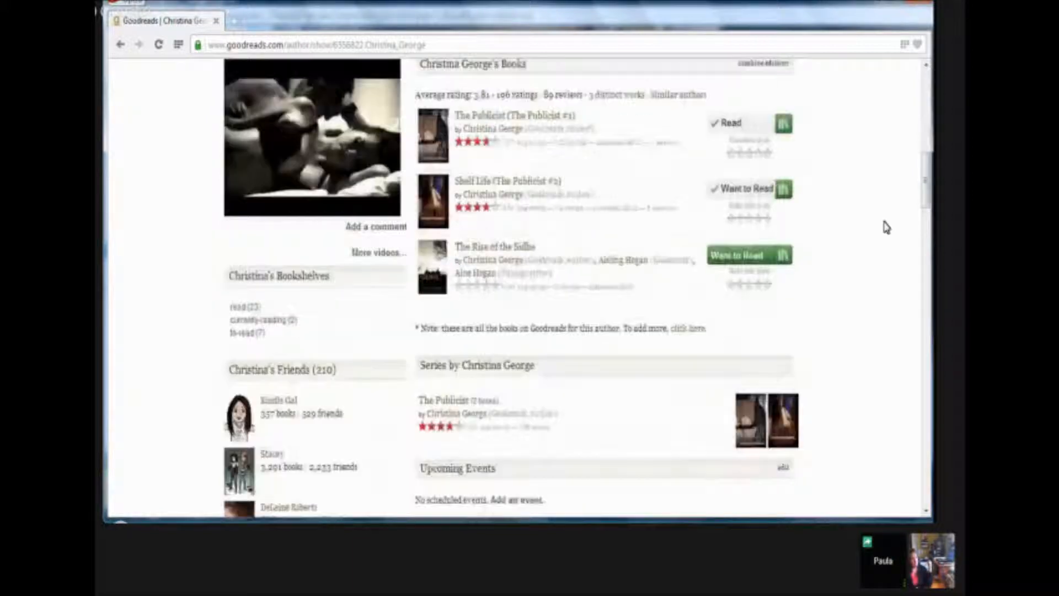
scroll(down, 3)
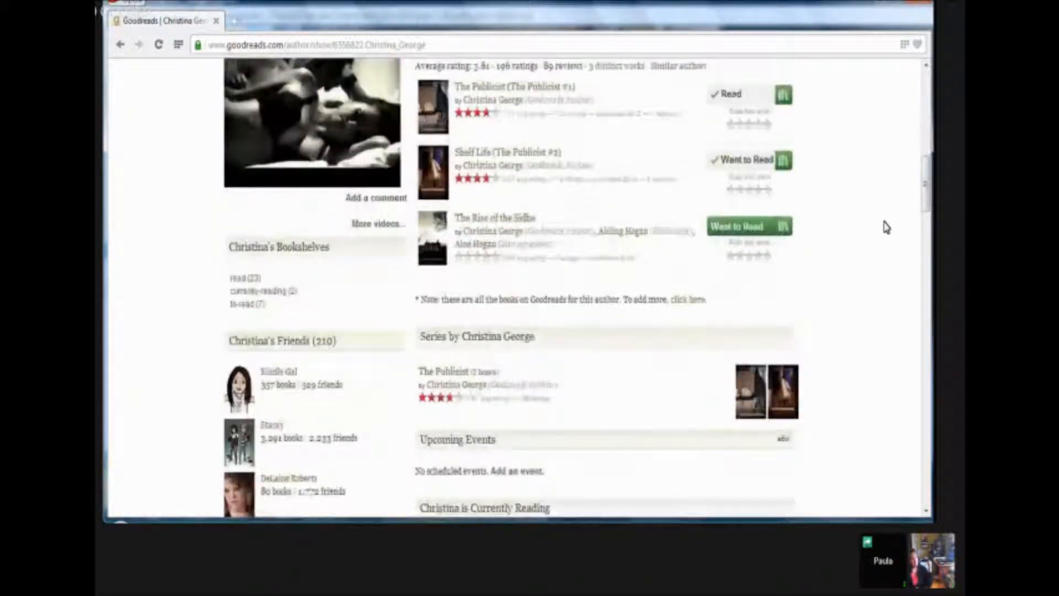
scroll(down, 3)
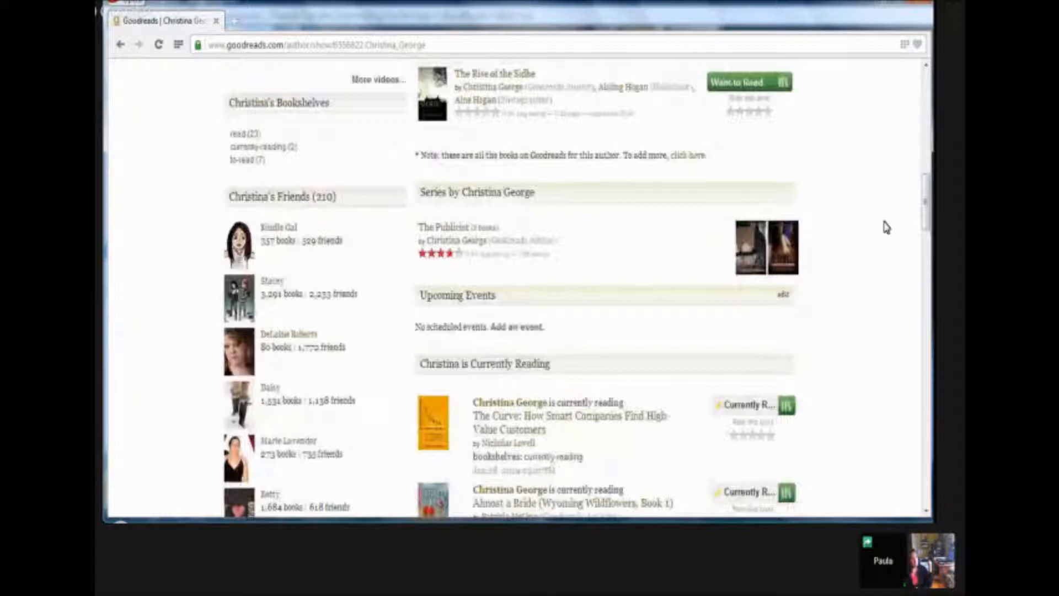
scroll(down, 3)
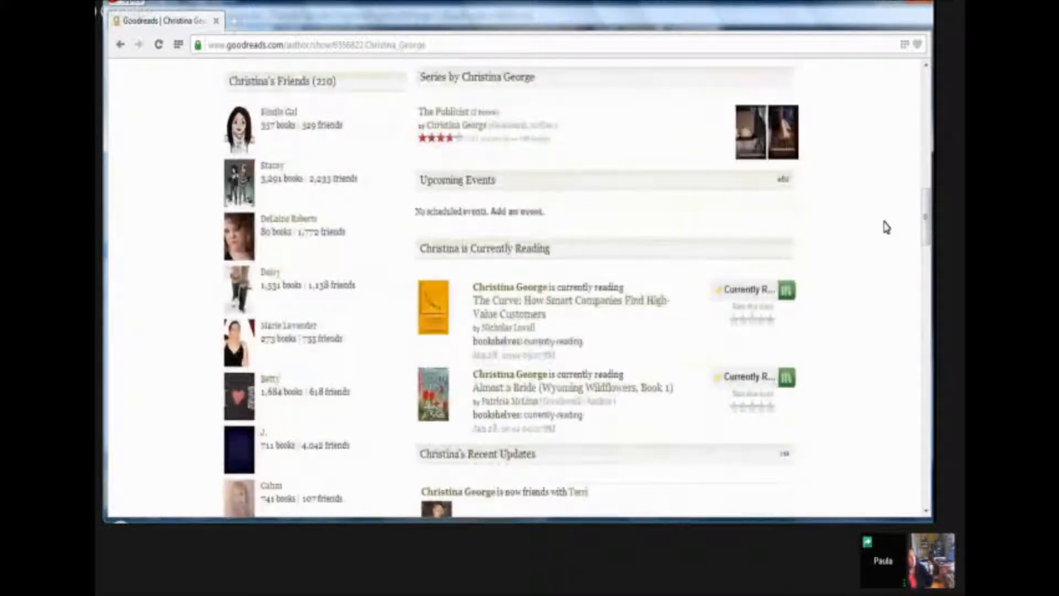
scroll(down, 3)
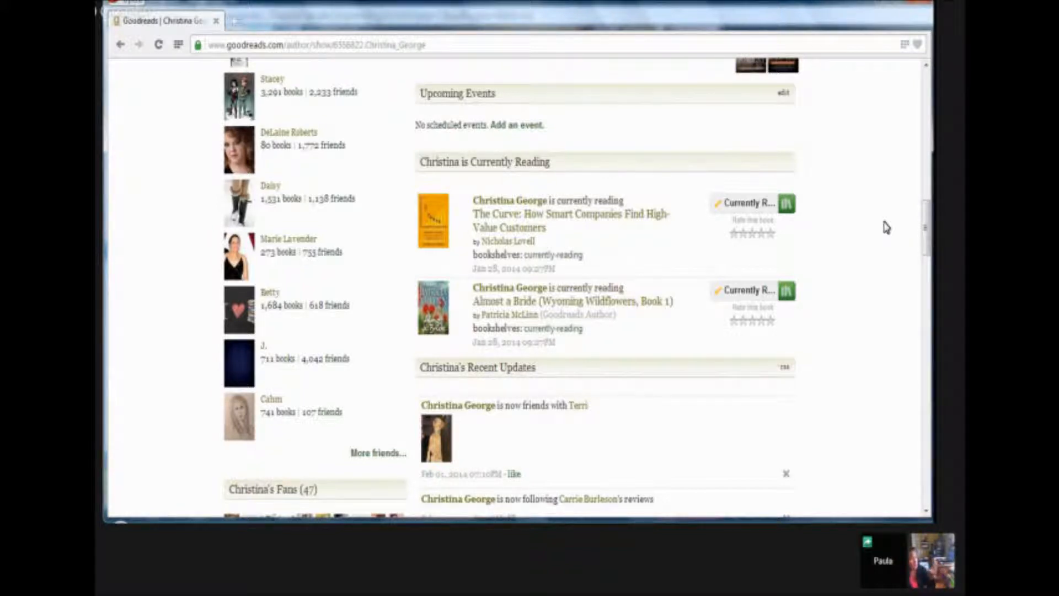
scroll(down, 3)
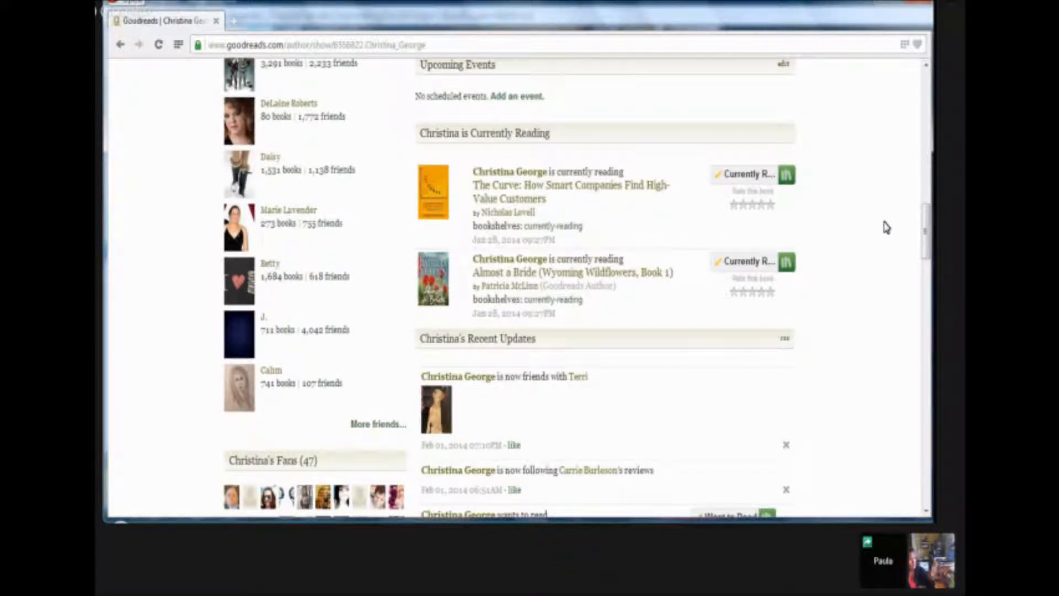
scroll(down, 3)
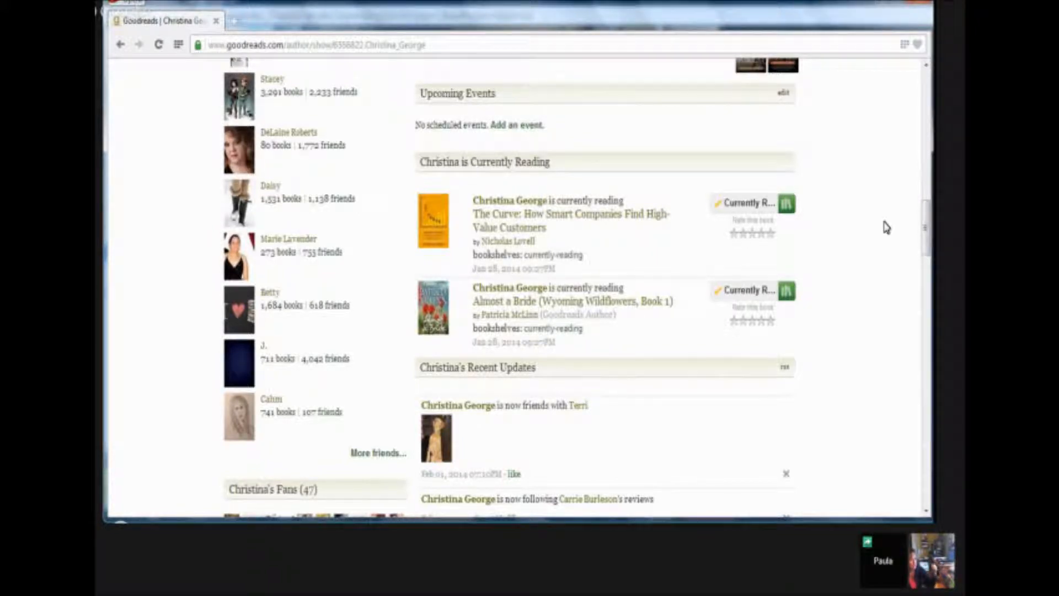
scroll(down, 3)
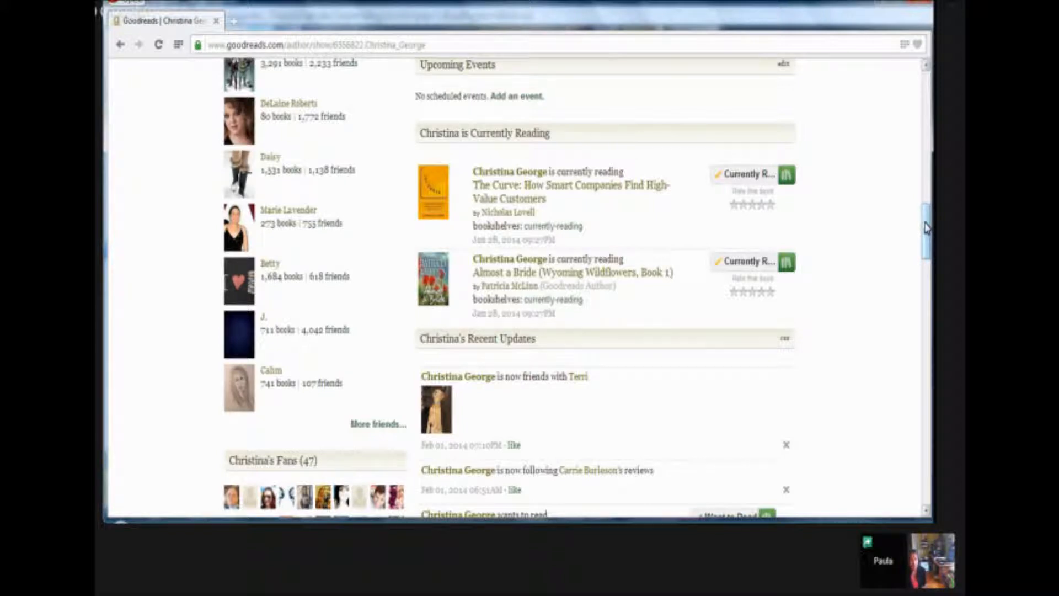
scroll(up, 3)
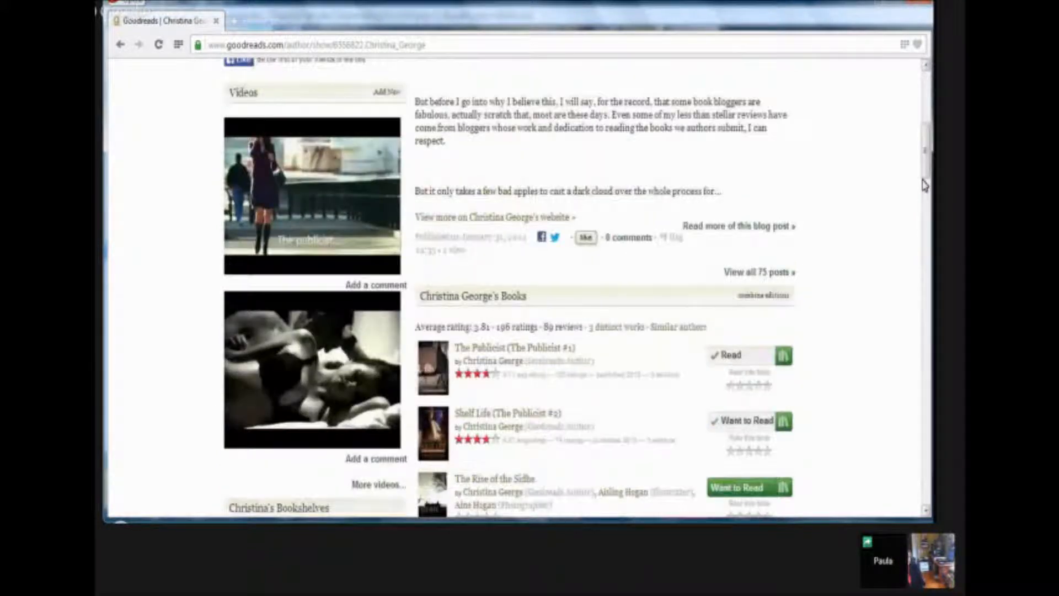
scroll(up, 3)
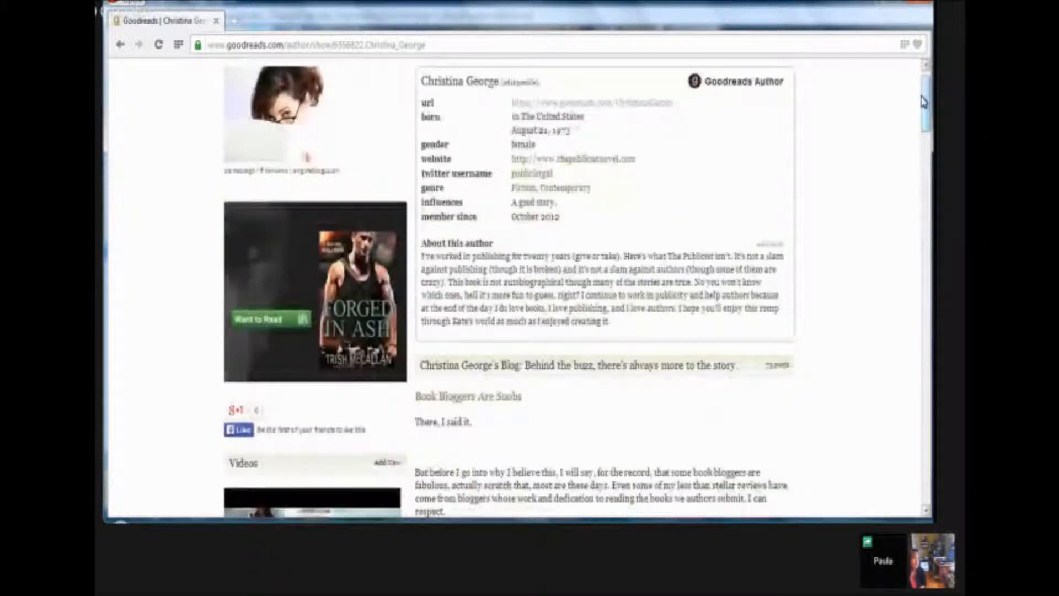
scroll(up, 3)
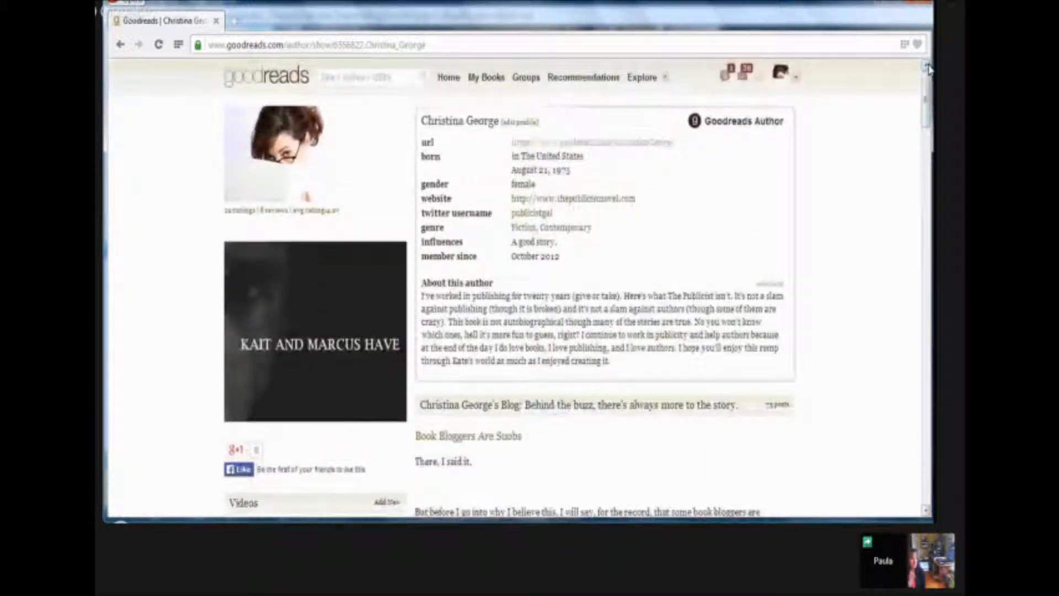
mouse_move(895, 160)
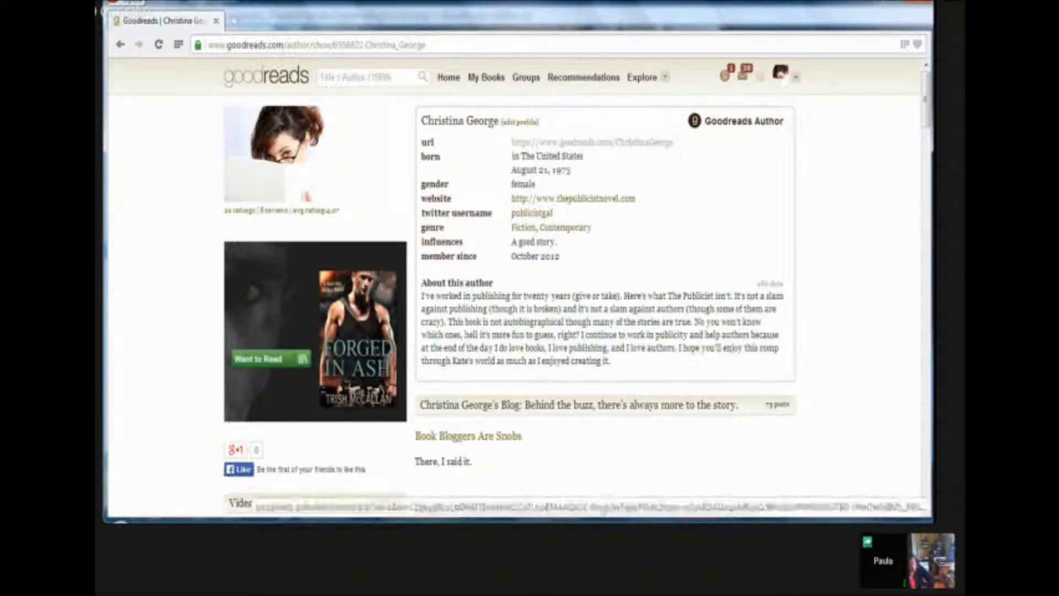
scroll(down, 3)
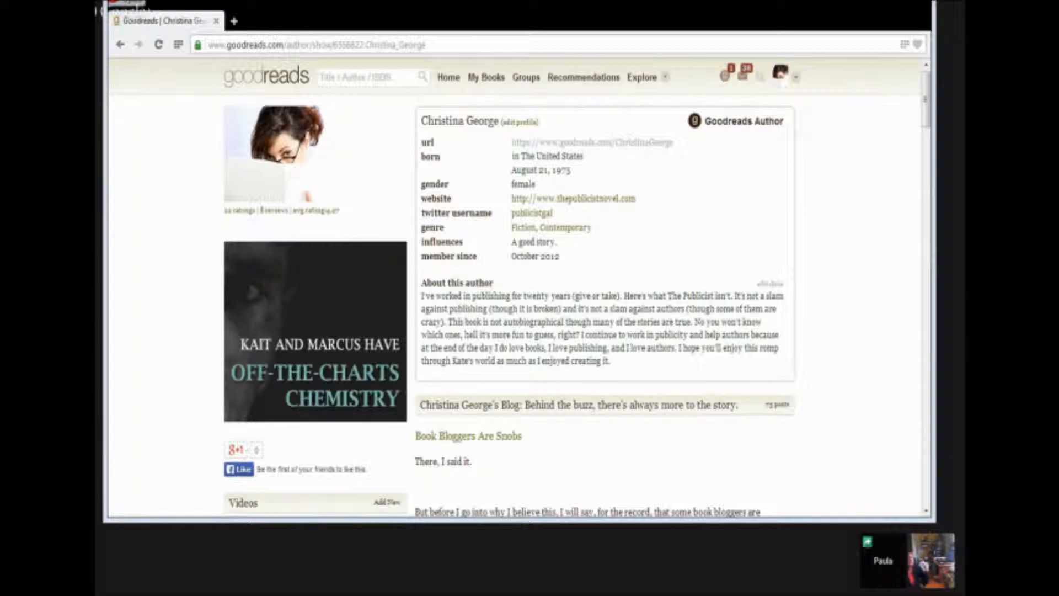
mouse_move(593, 5)
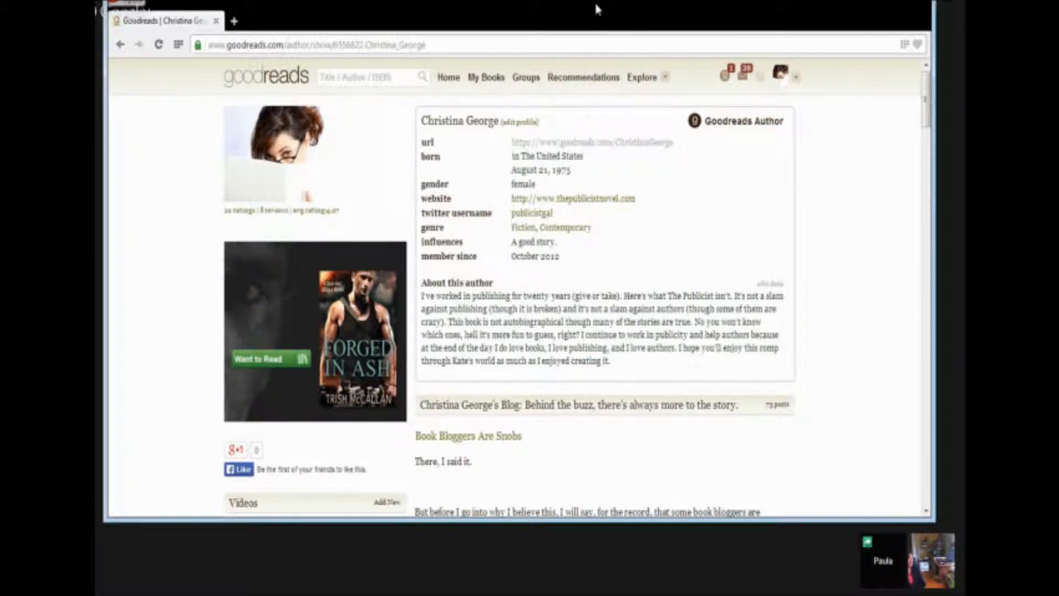
mouse_move(783, 295)
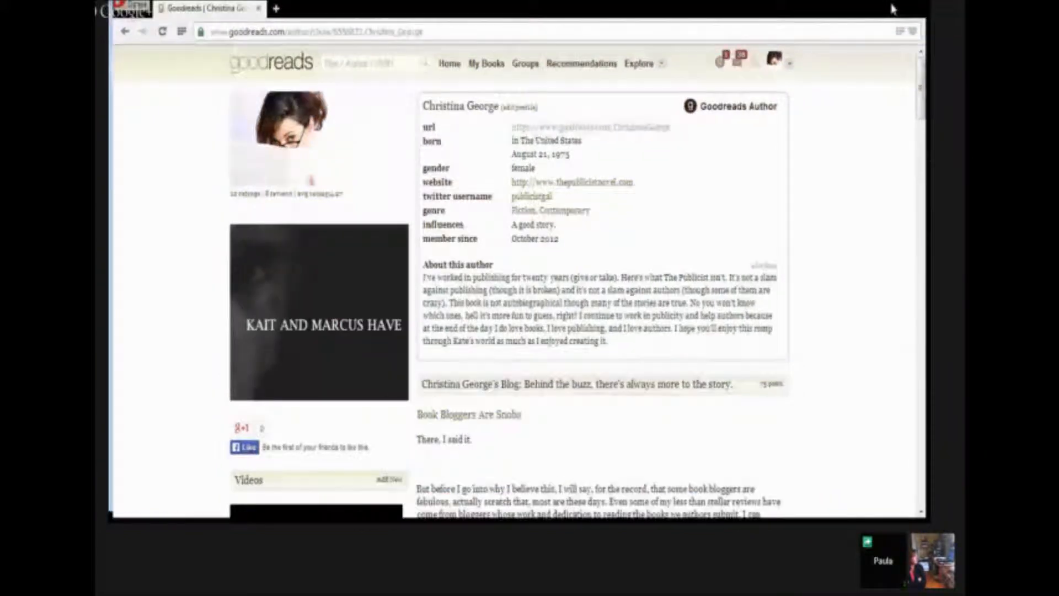
mouse_move(866, 217)
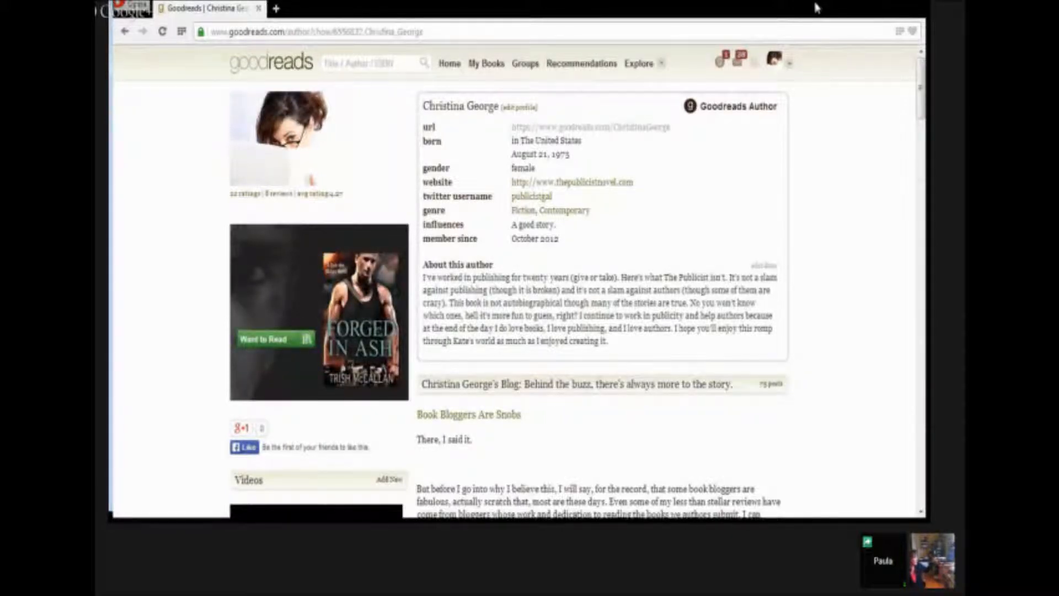
mouse_move(894, 202)
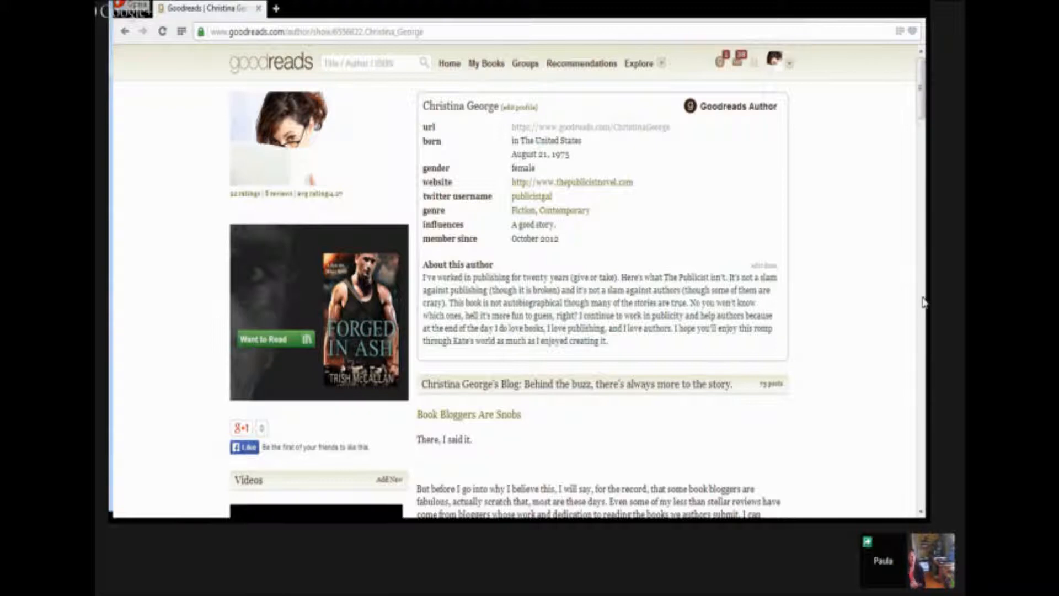
mouse_move(513, 402)
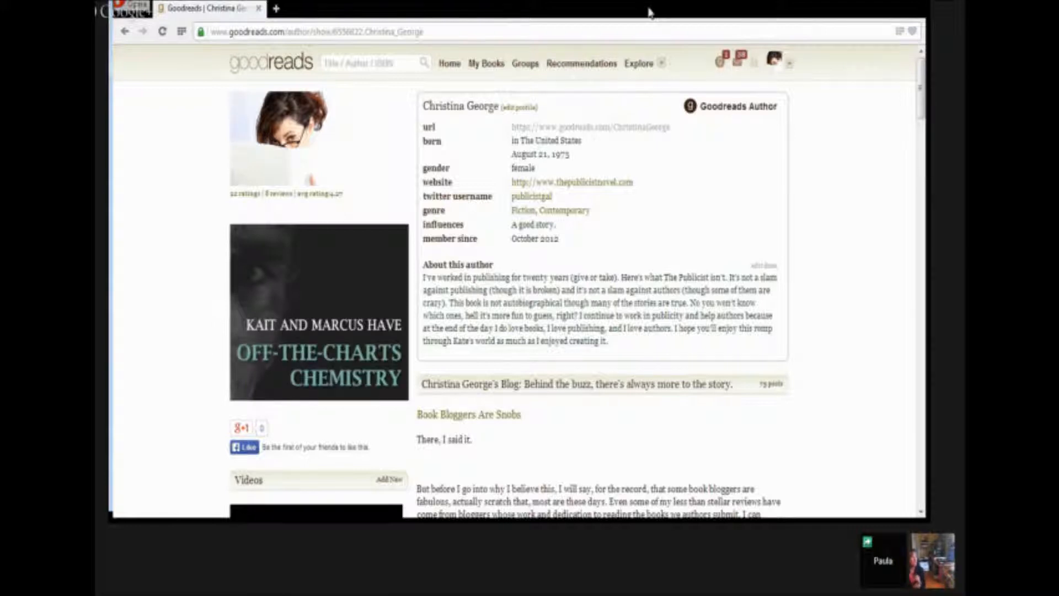
mouse_move(908, 219)
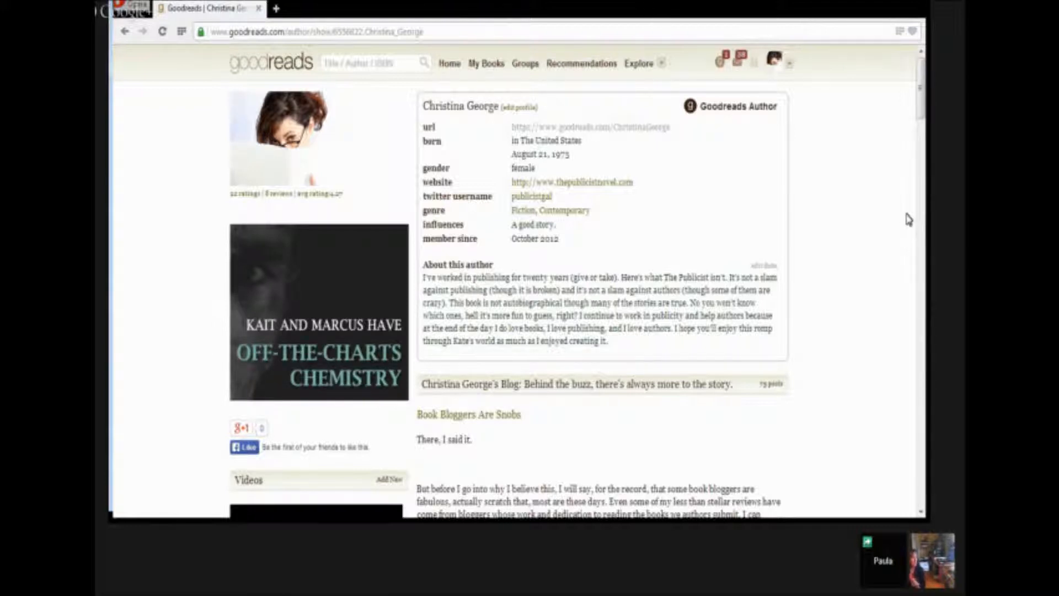